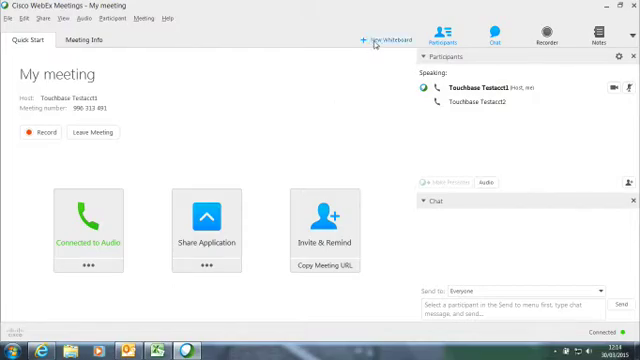
pyautogui.moveTo(380, 39)
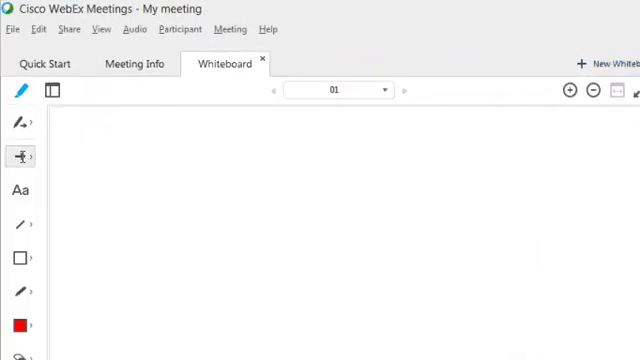
# Place an arrow pointer on the whiteboard and add the text 'Hi'
pyautogui.click(20, 155)
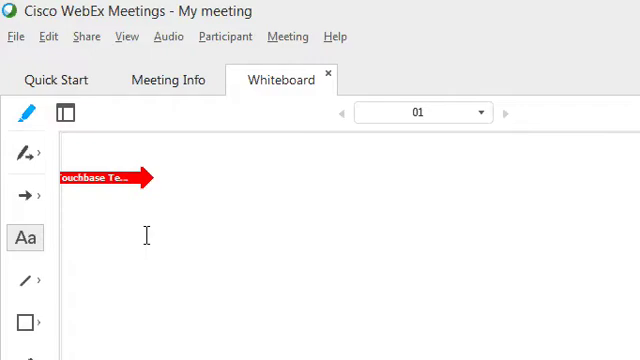
pyautogui.write('Hi')
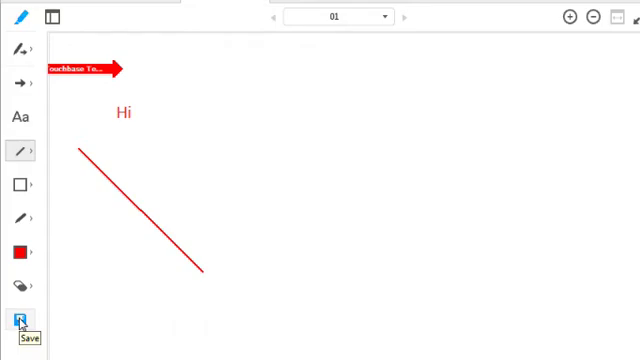
# Save the whiteboard to the Desktop as PDF file 'My whiteboard'
pyautogui.click(19, 312)
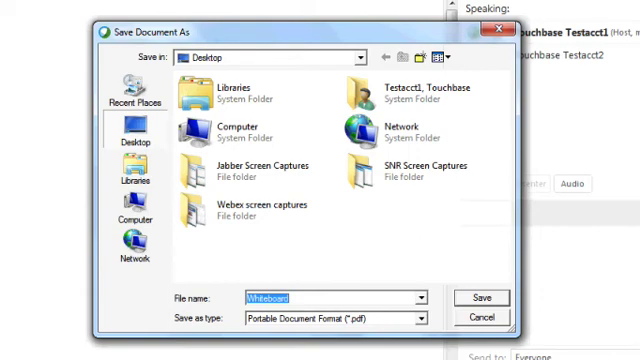
pyautogui.write('My')
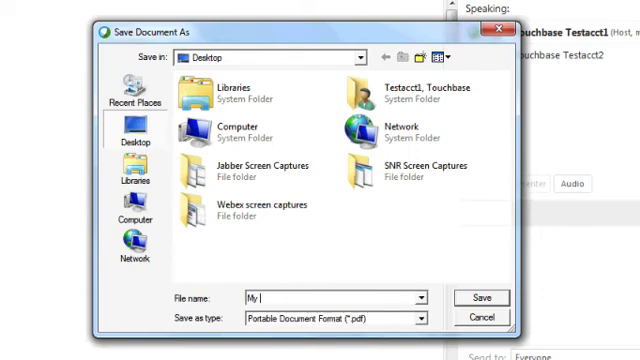
pyautogui.write('whiteboard')
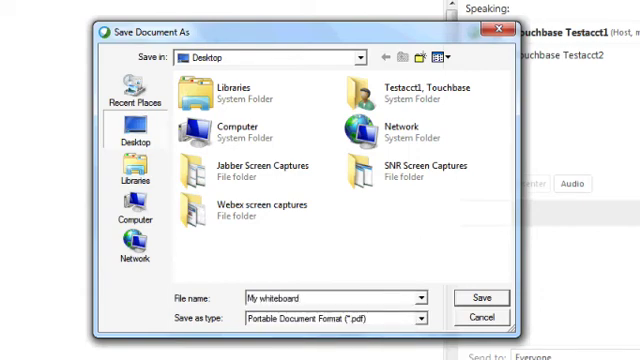
pyautogui.click(315, 298)
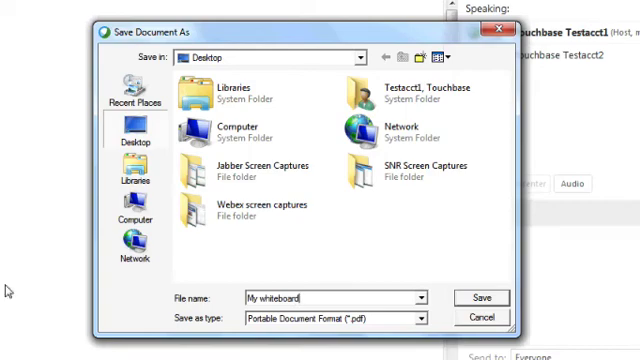
pyautogui.moveTo(482, 298)
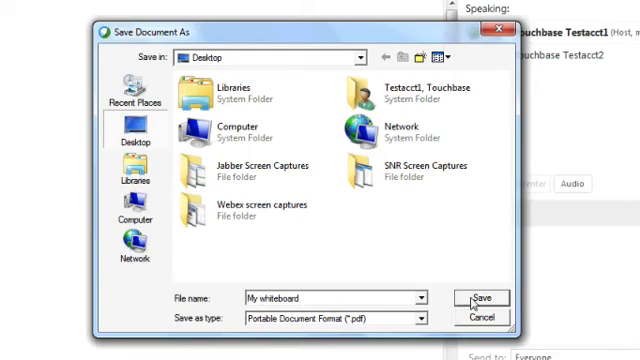
pyautogui.click(483, 298)
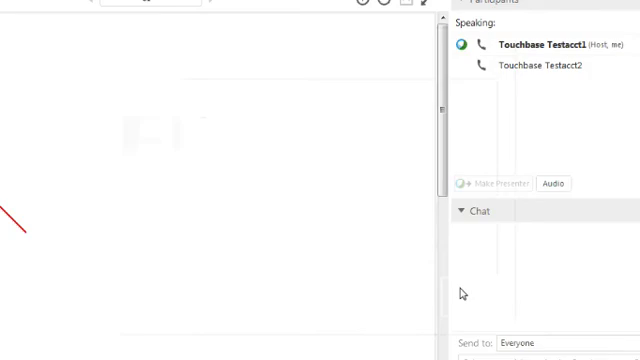